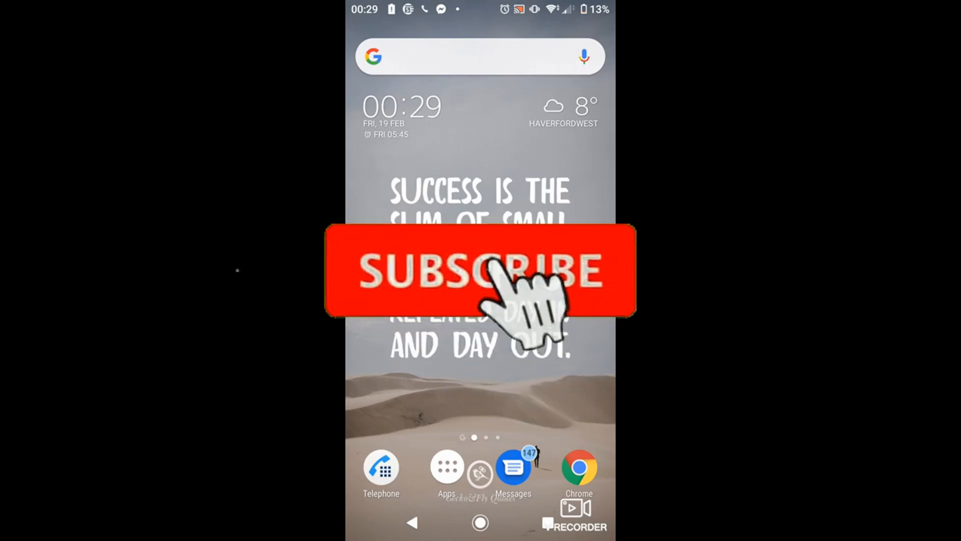
# - Search Google for Reddit from the home screen search bar
pyautogui.click(479, 272)
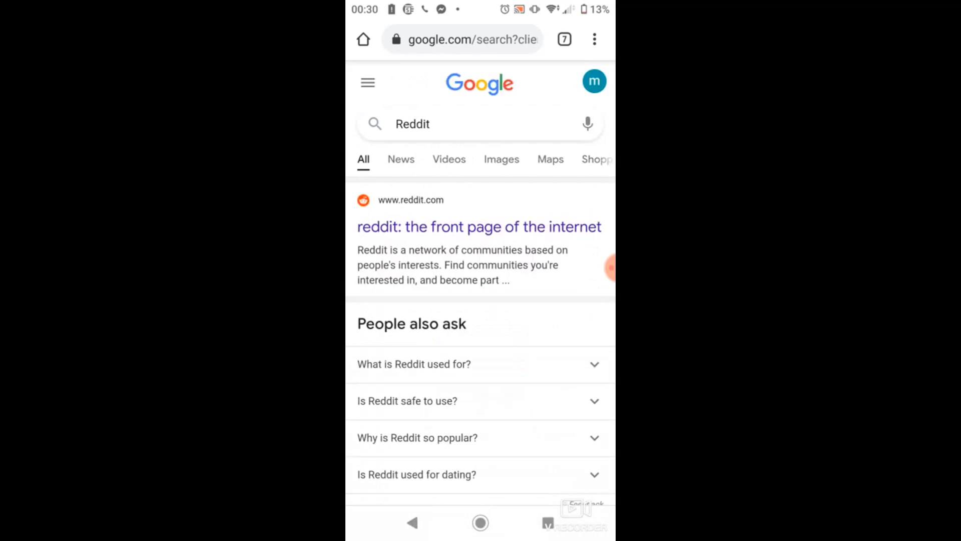
# - Open the reddit.com result and bring up the site's hamburger navigation menu
pyautogui.click(479, 226)
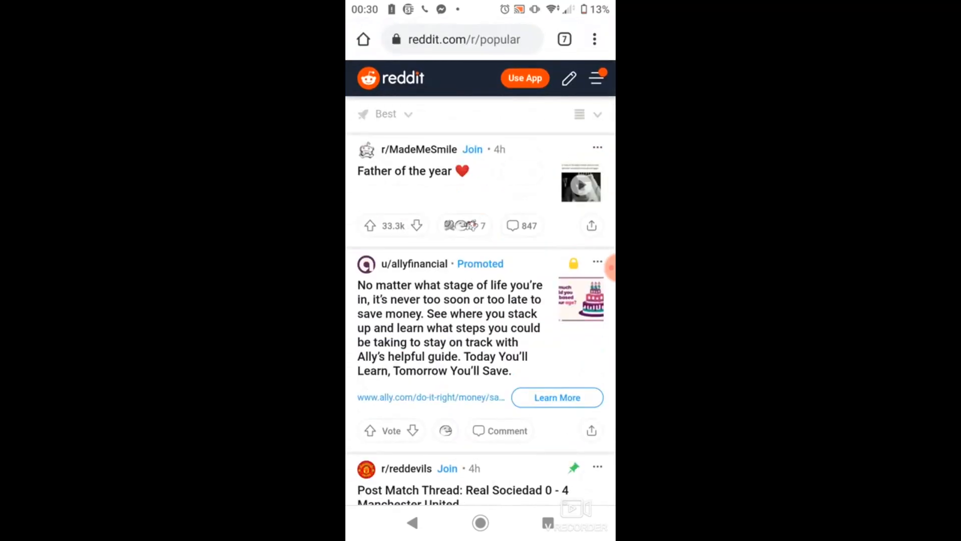
pyautogui.click(594, 78)
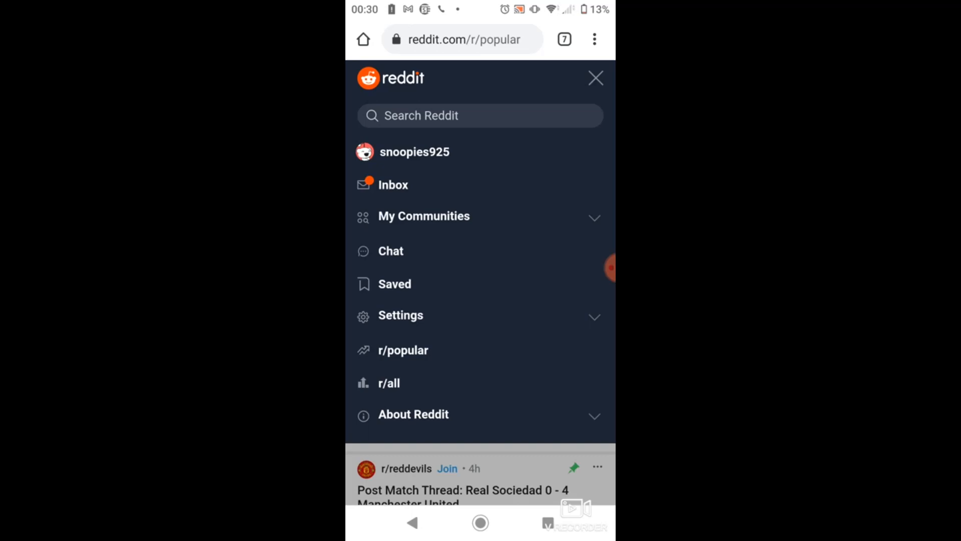
# - Expand Settings in the menu and go to Account settings
pyautogui.click(400, 315)
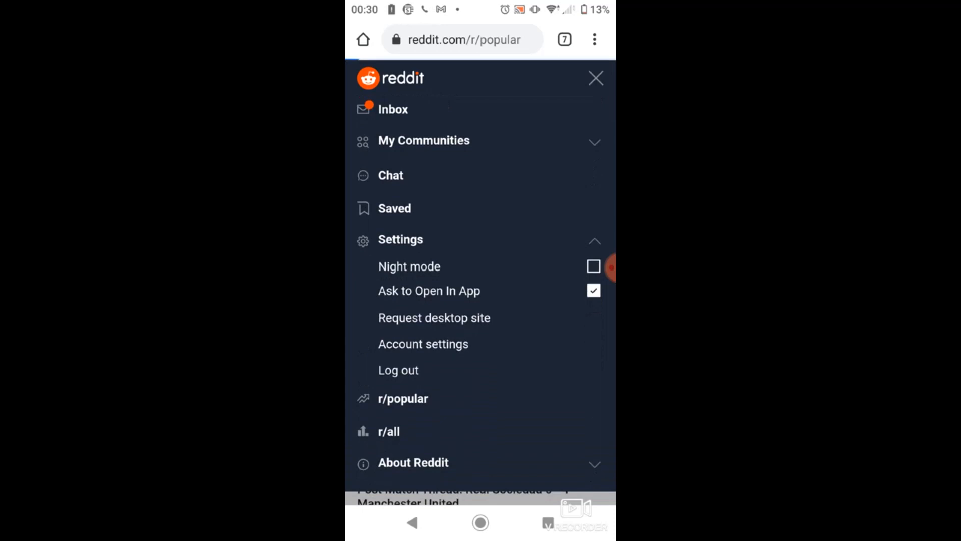
pyautogui.click(423, 343)
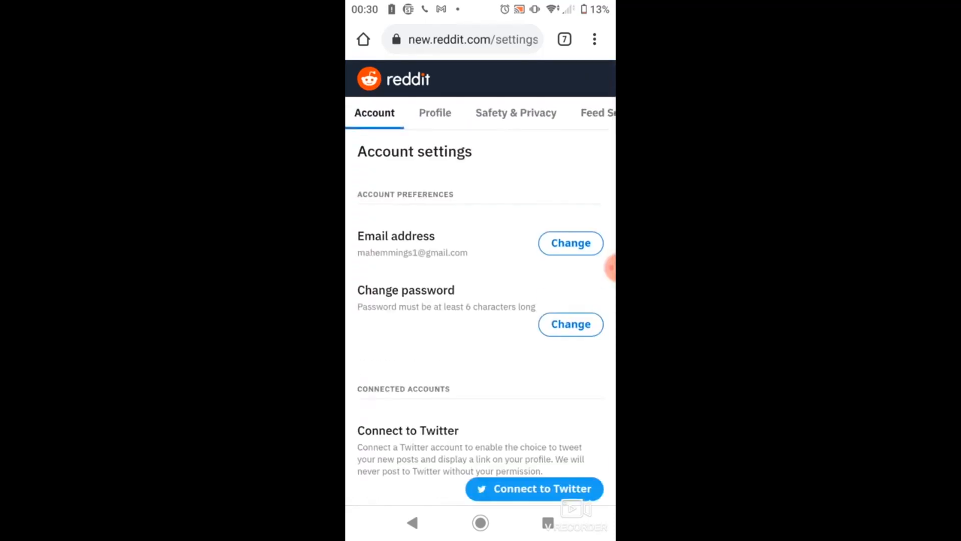
# - Scroll to the bottom of Account settings and choose Deactivate Account
pyautogui.scroll(-3)
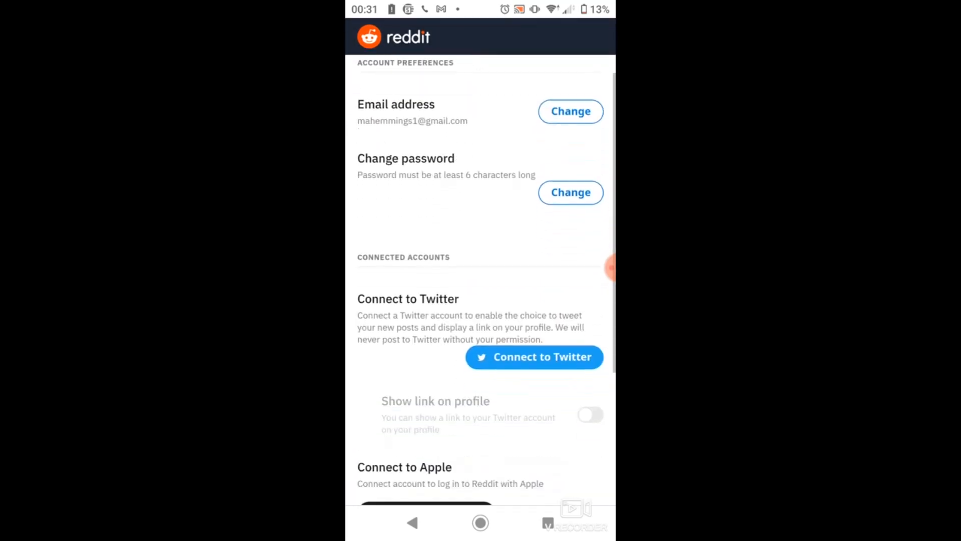
pyautogui.scroll(-3)
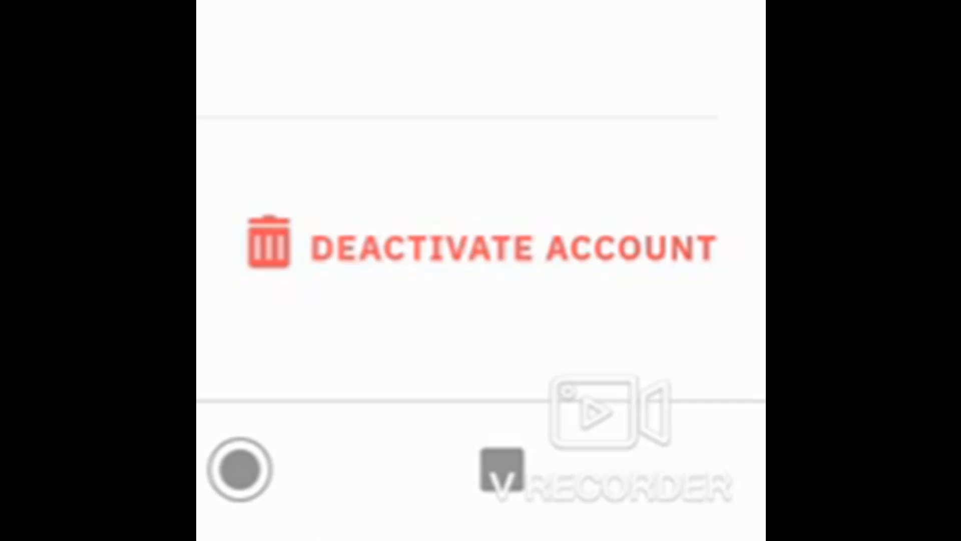
pyautogui.click(478, 249)
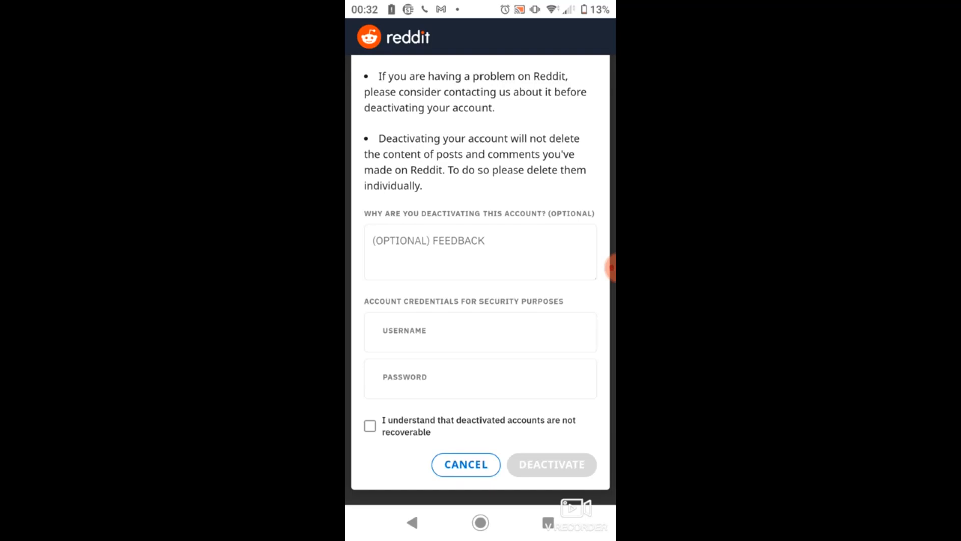
# - Activate the Username field on the deactivation form
pyautogui.click(480, 331)
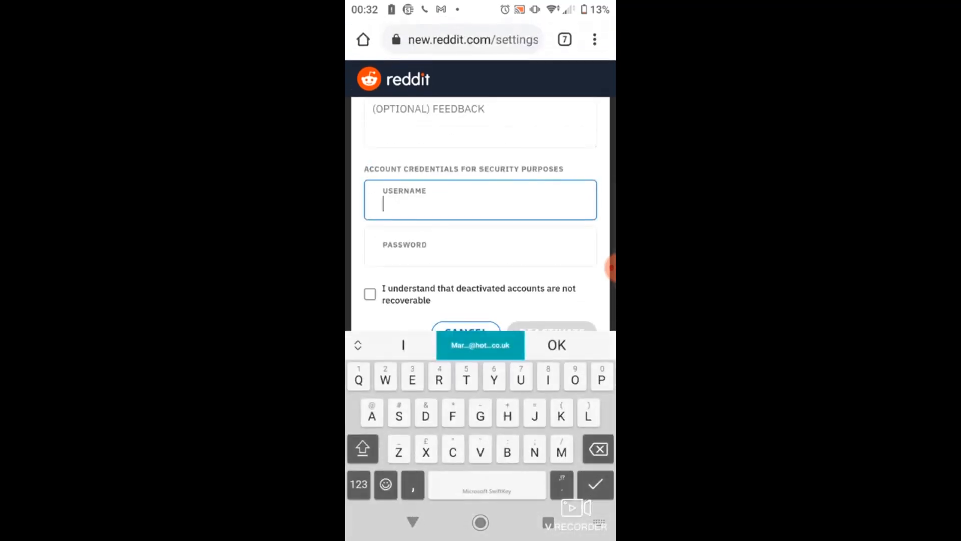
pyautogui.write('Sn')
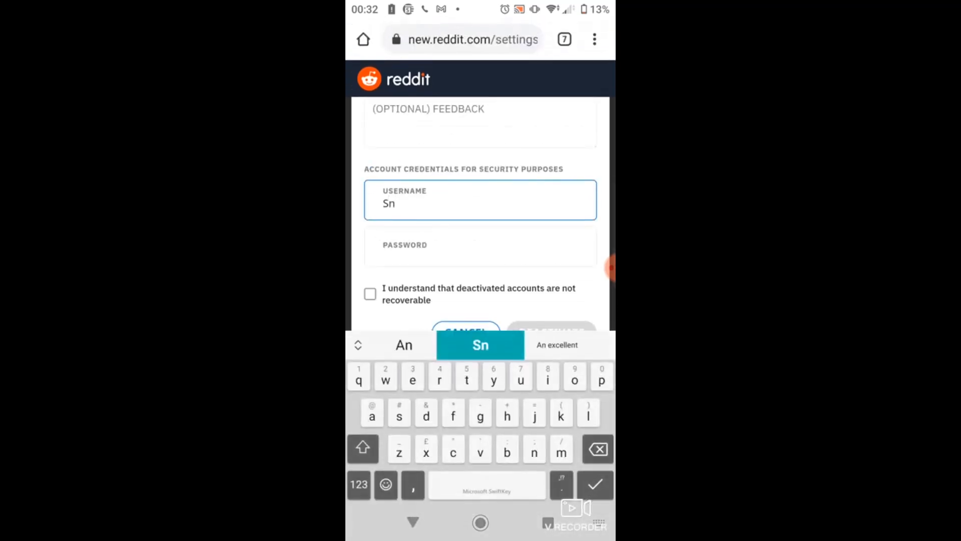
pyautogui.write('oopi')
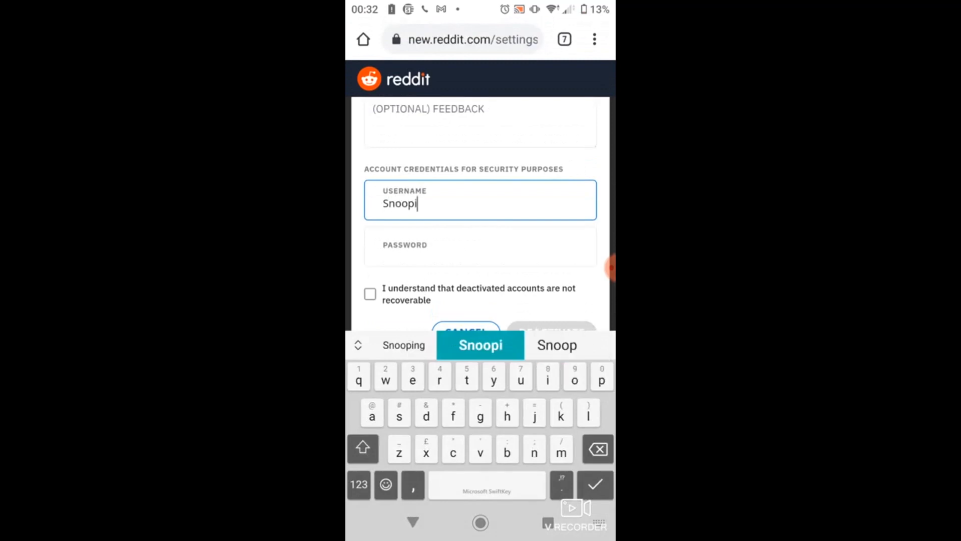
pyautogui.write('es')
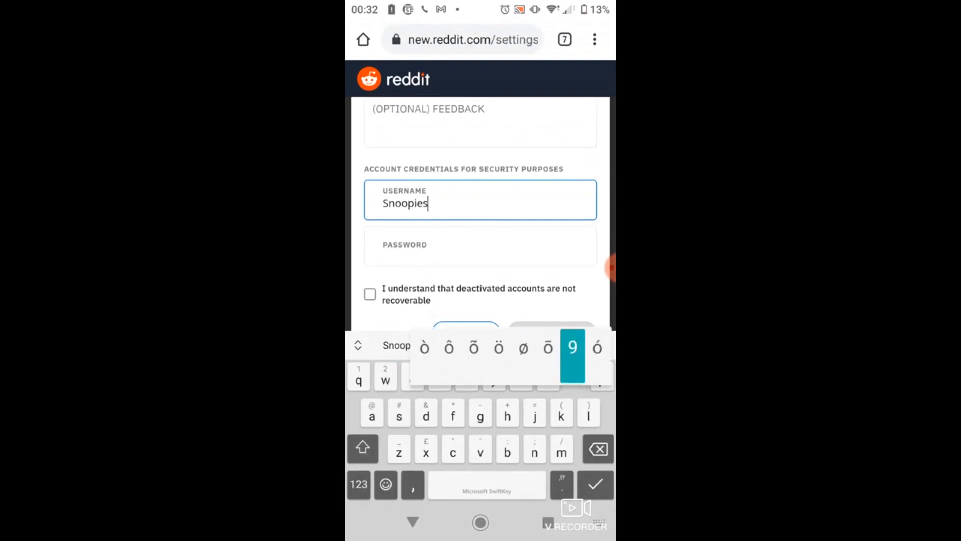
pyautogui.write('92')
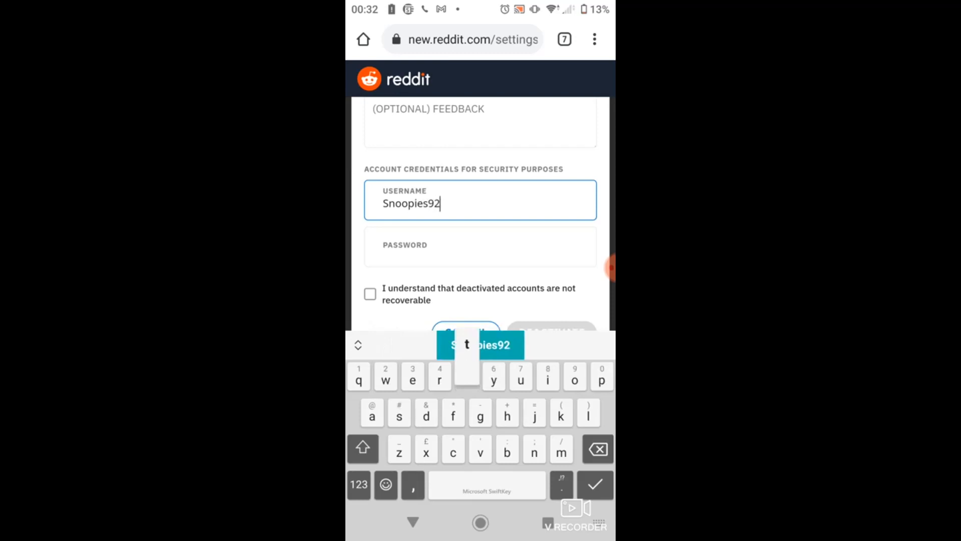
pyautogui.write('5')
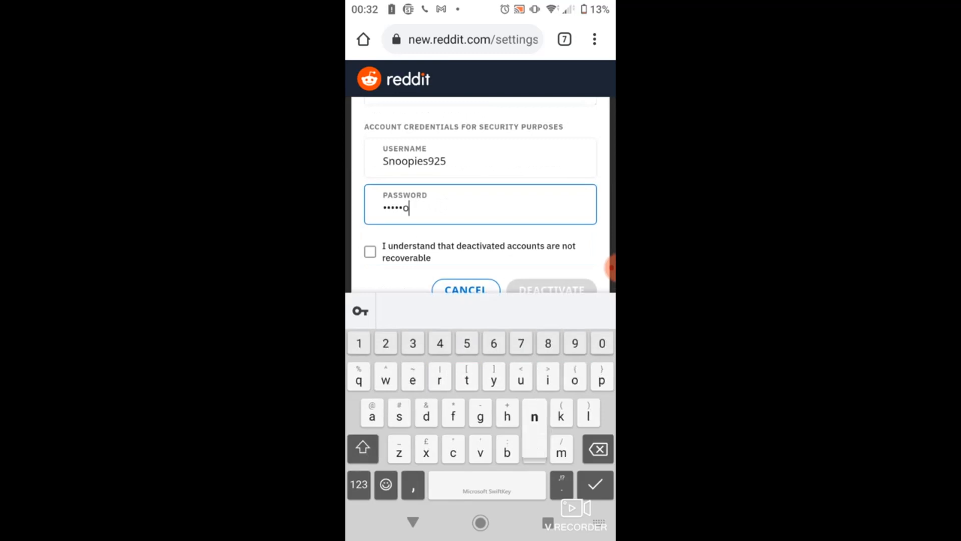
pyautogui.write('2')
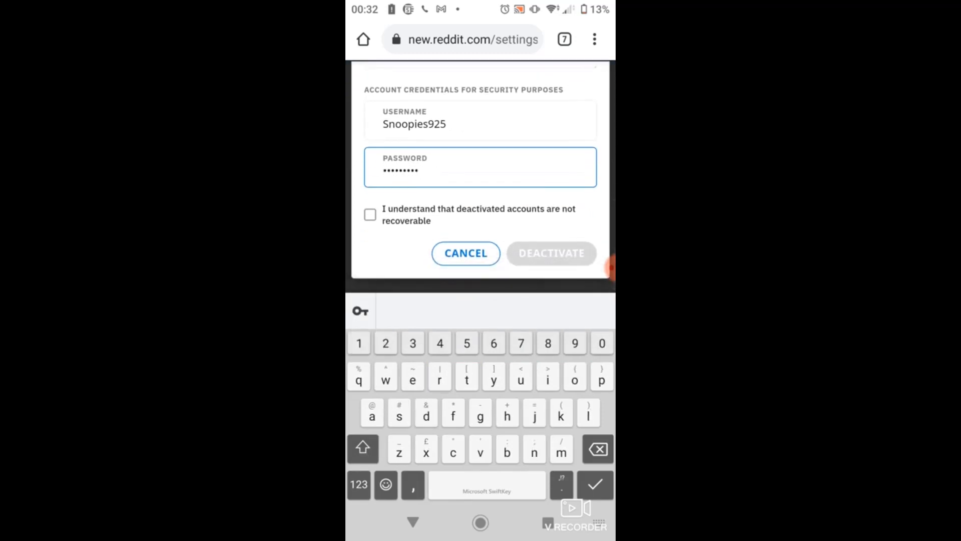
# - Tick 'I understand' that deactivation is not recoverable, submit, and confirm Deactivate
pyautogui.click(370, 214)
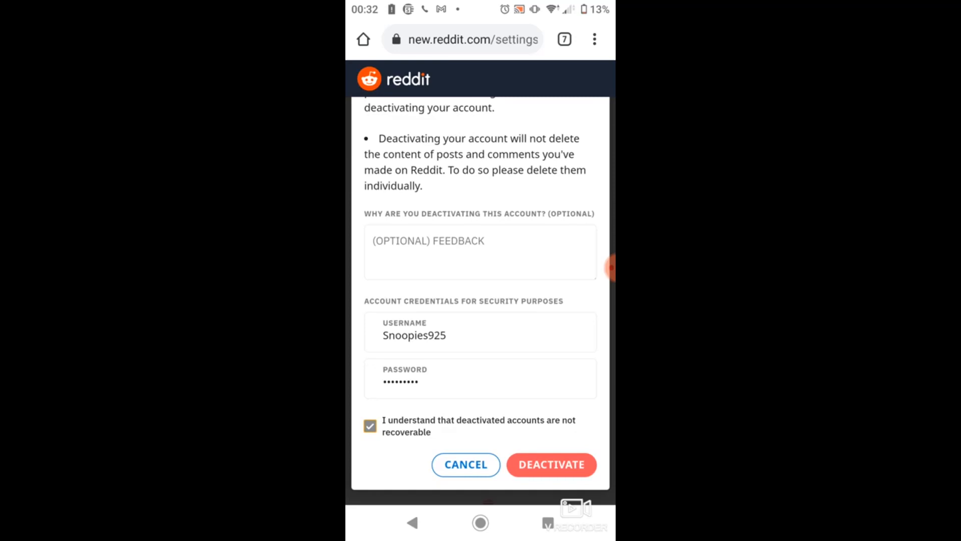
pyautogui.click(550, 463)
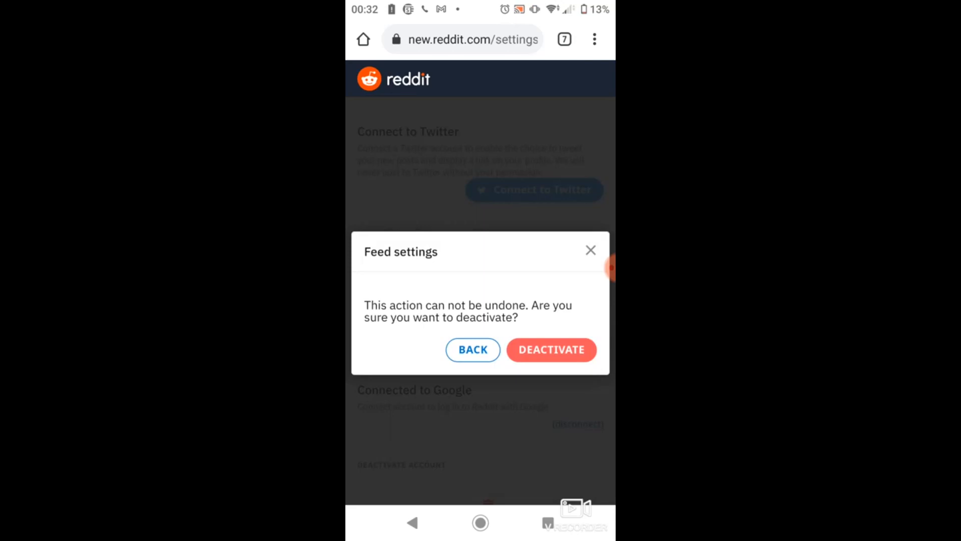
pyautogui.click(472, 349)
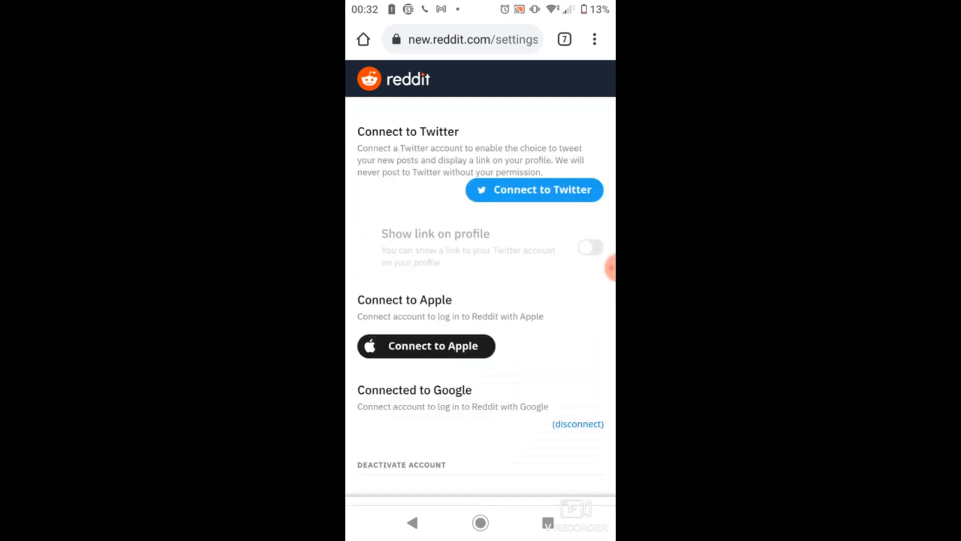